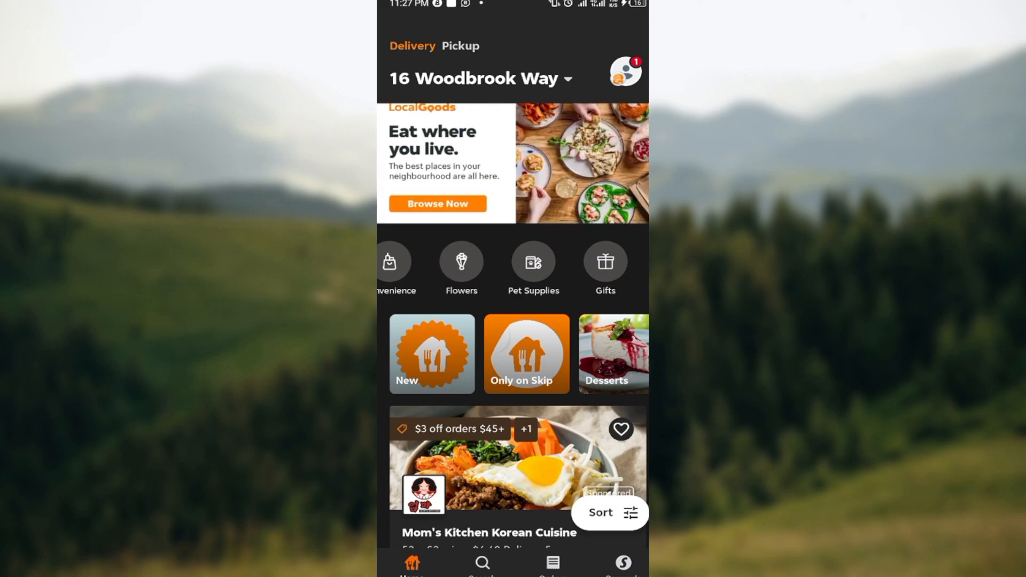
- Open the account profile from the avatar, showing Skip Rewards status and points
left_click(622, 70)
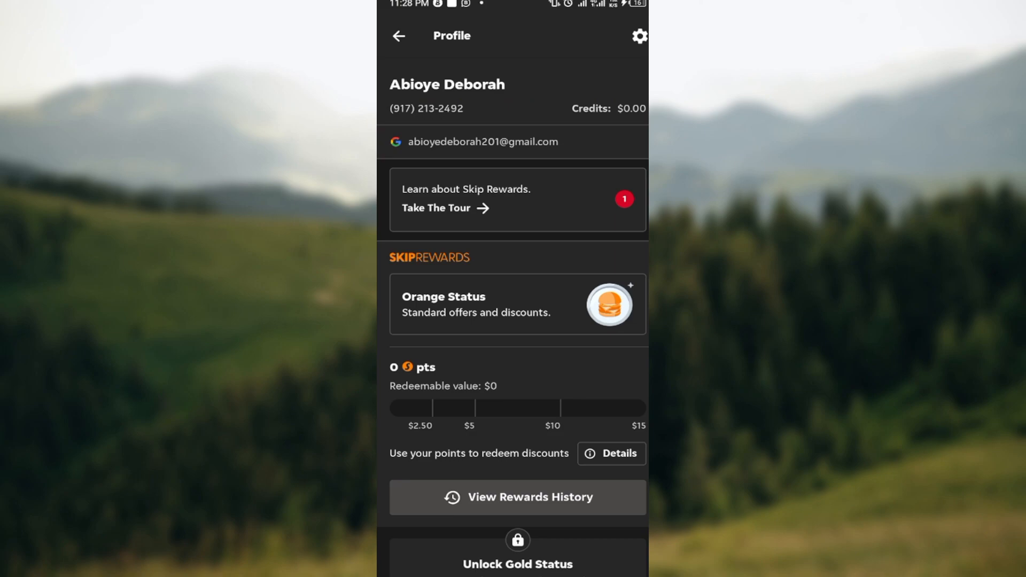
- Open Account Settings via the gear icon and scroll down to the Delete Account option
left_click(638, 36)
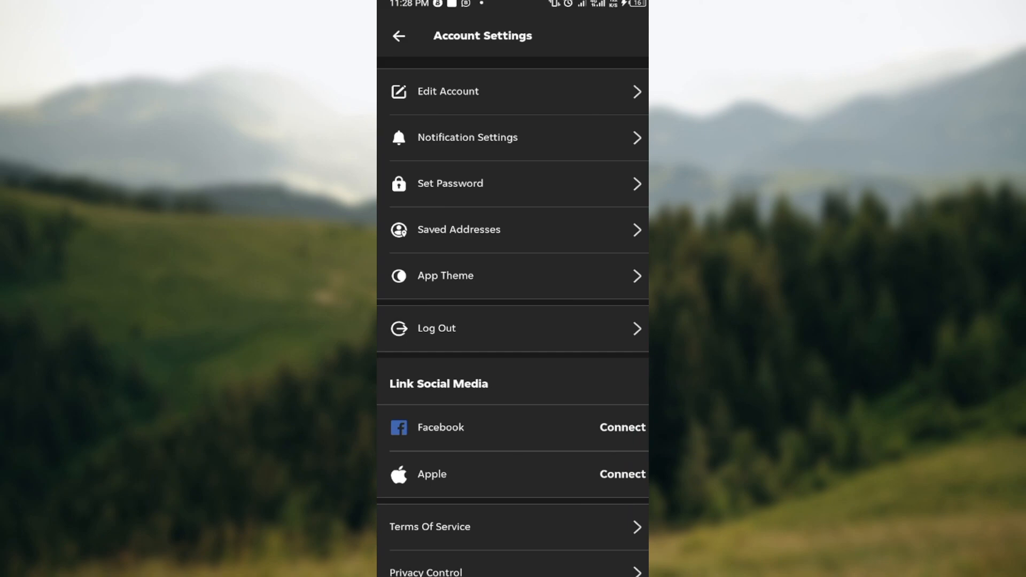
scroll("down", 3)
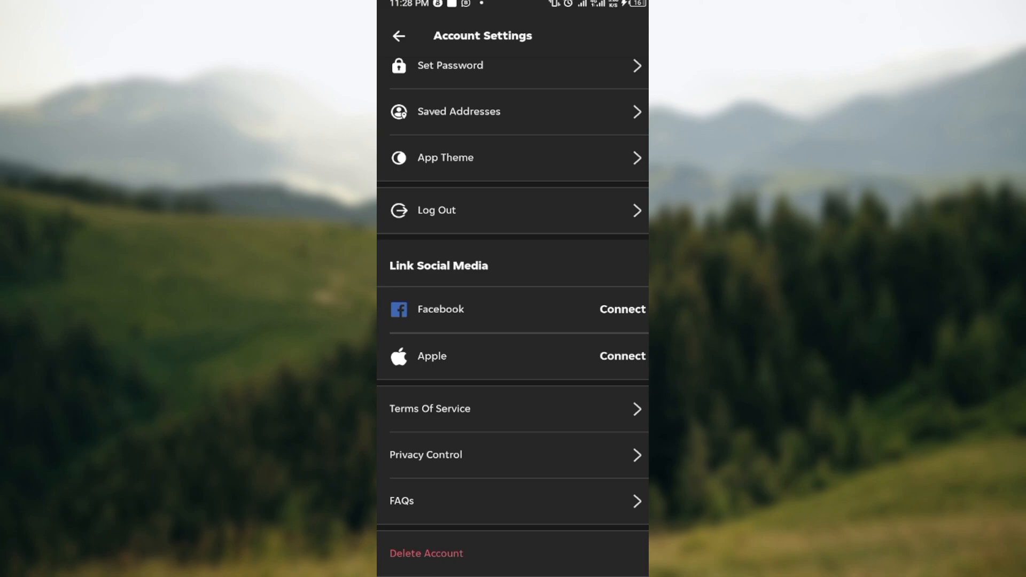